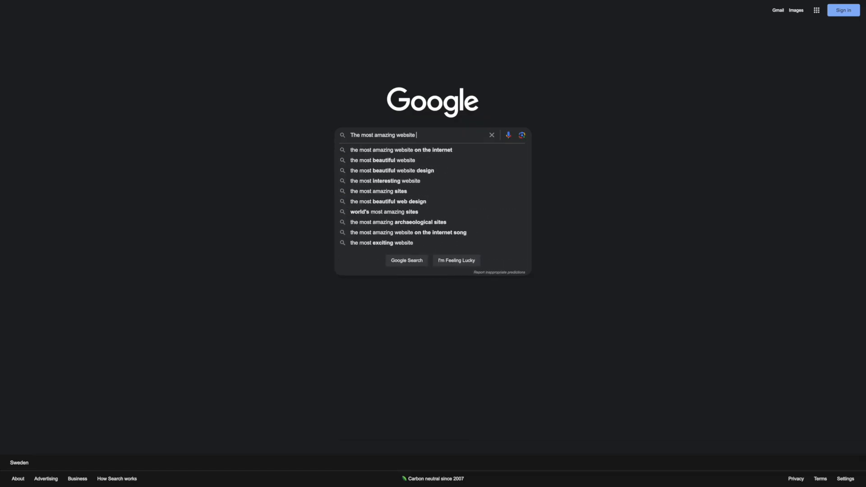
- Search Google for 'The most amazing website on the internet' via the suggestion
click(402, 149)
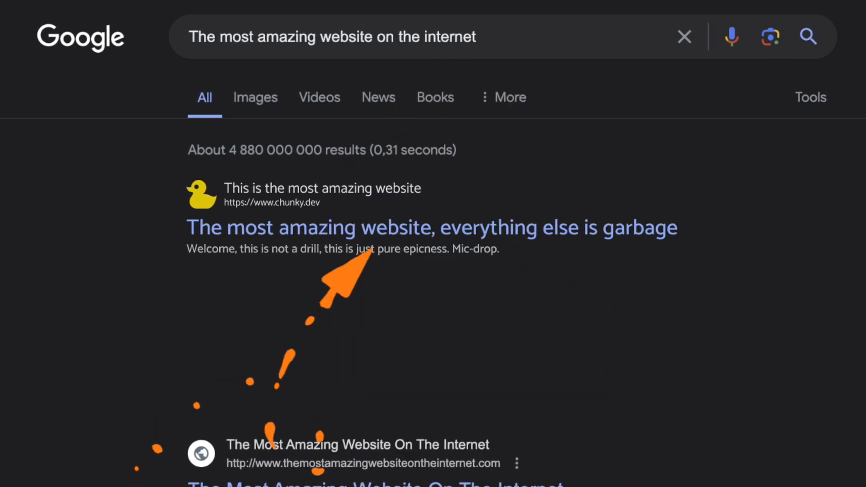
- Follow a result link from Google to GitHub's 'Let's build from here' homepage
click(431, 228)
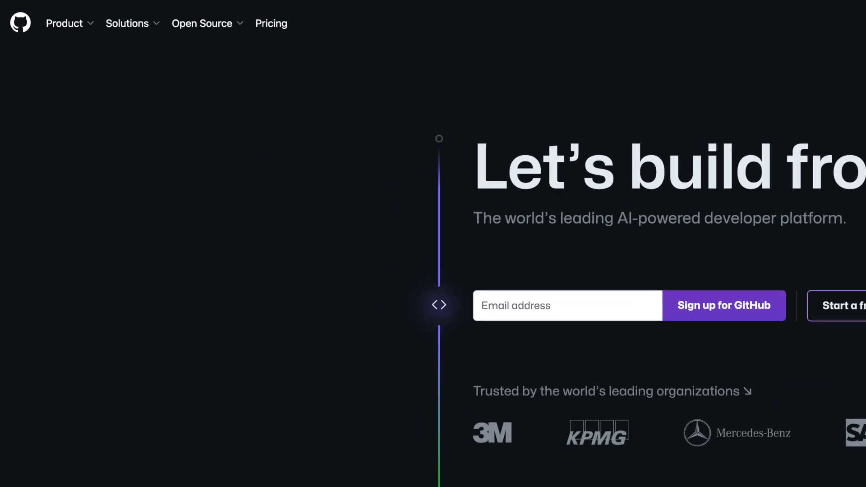
click(270, 23)
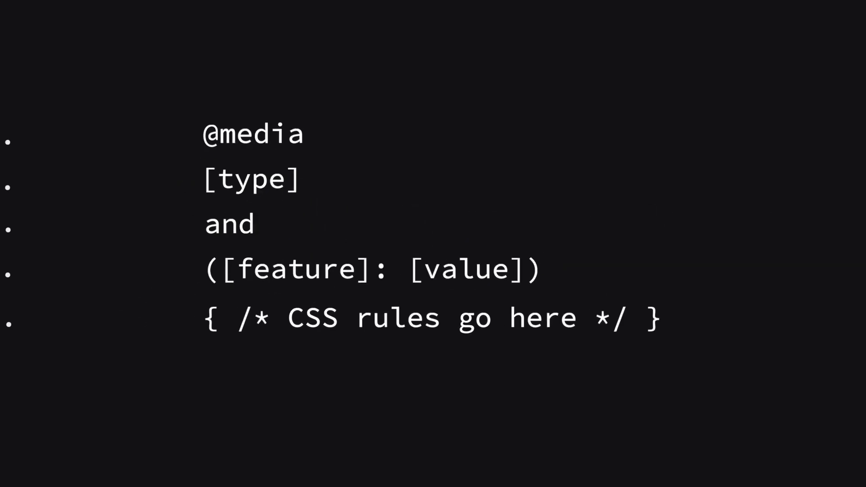
text(@media)
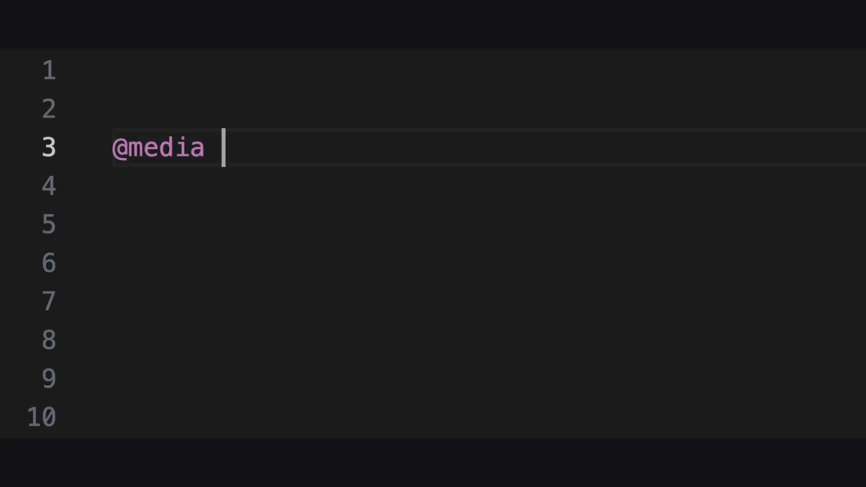
text(screen and)
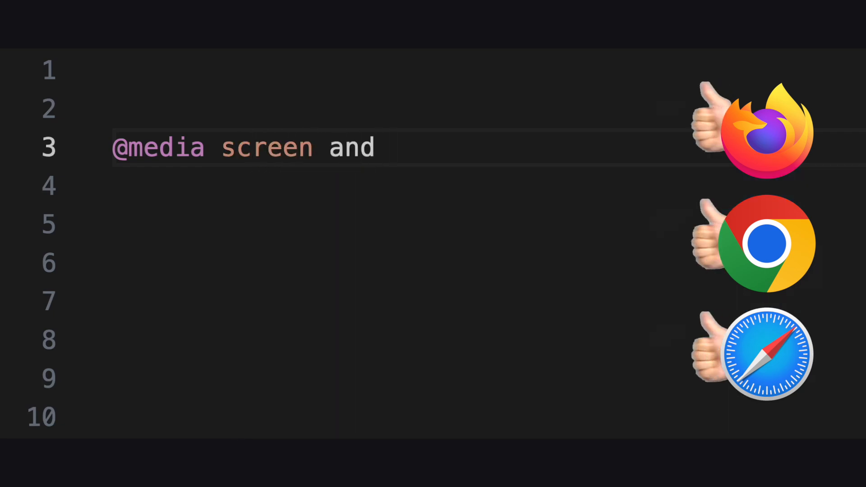
text((min-wid)
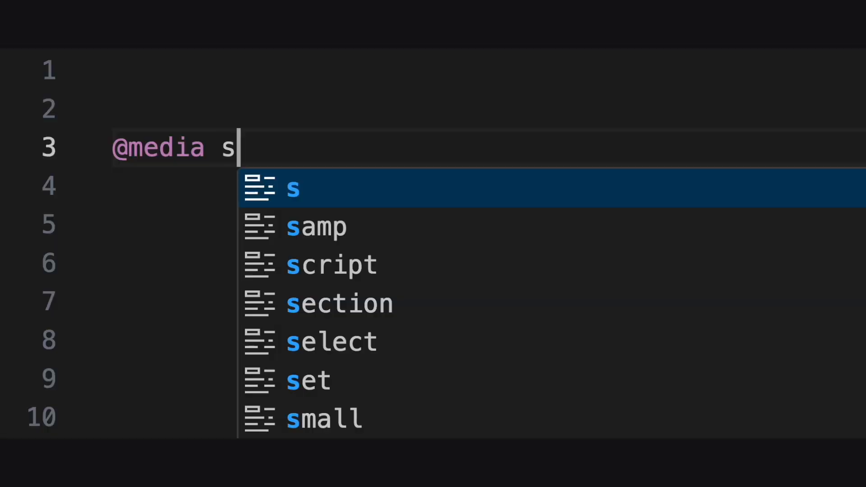
text(creen and (max-width: 601px) {)
text(background-color: black;)
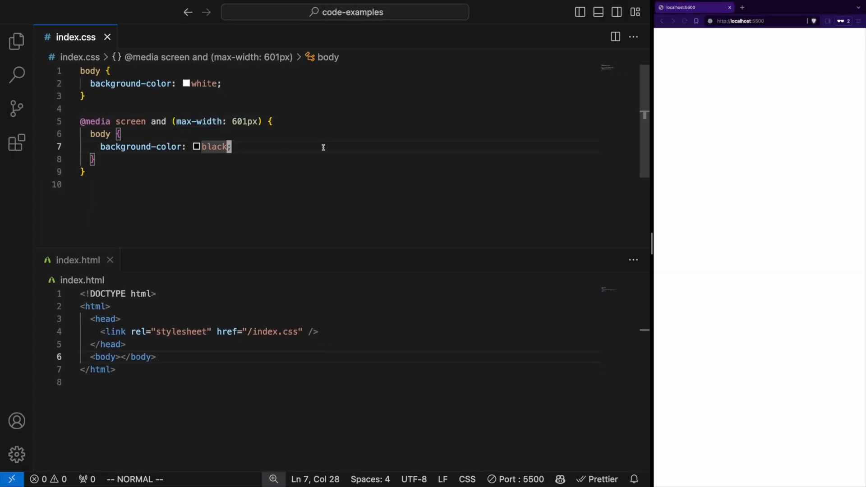
mouse_move(653, 242)
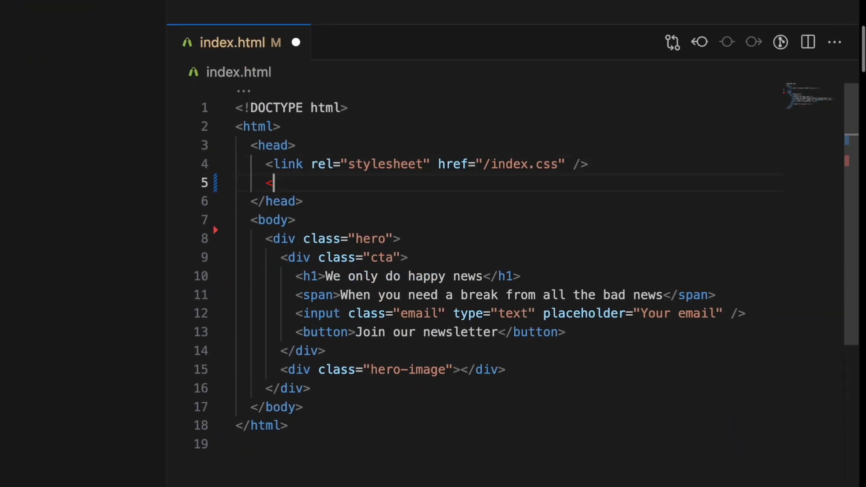
- Link the /navigation.css stylesheet in index.html's head
text(<link rel="stylesheet" href=")
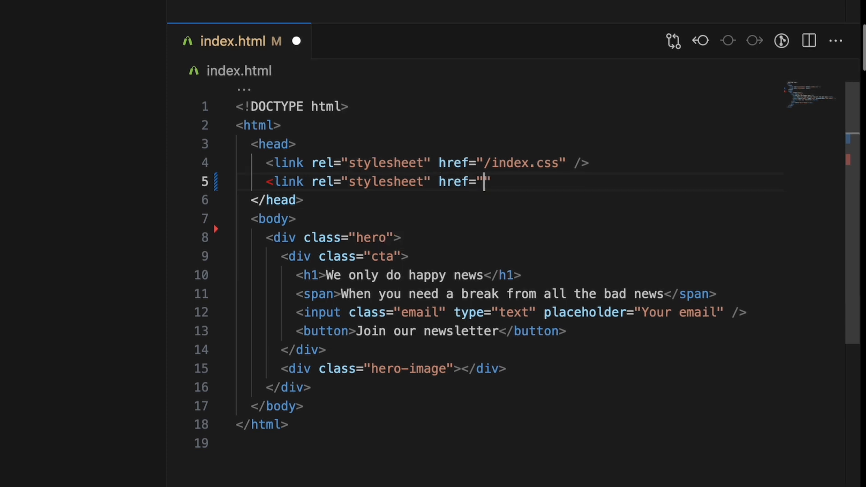
text(/navigation.css)
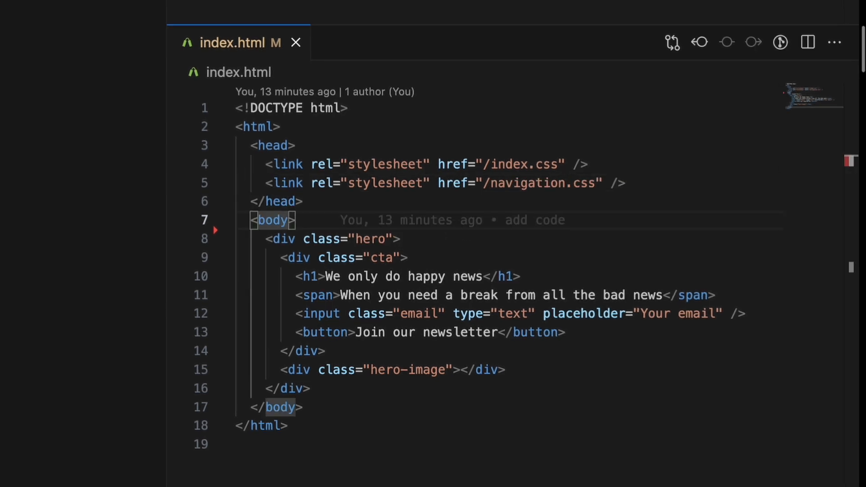
- Add a <nav> with logo image and Home, About, Pricing links in index.html
text(<nav>)
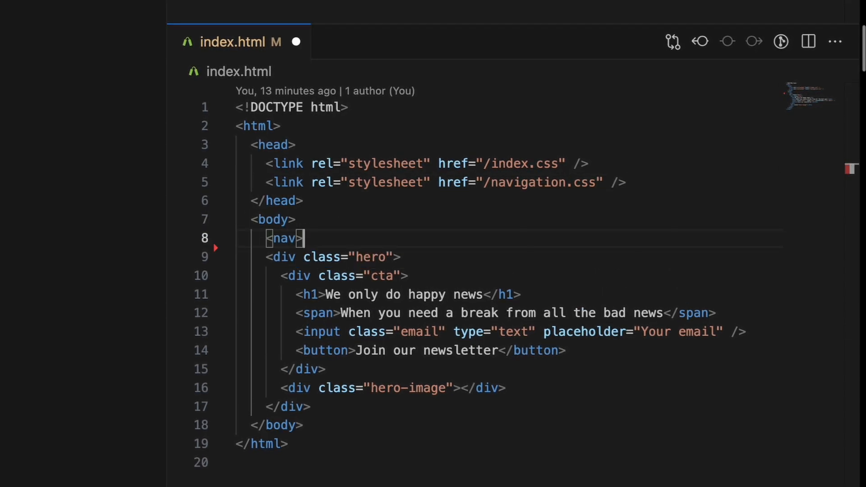
text(</nav>)
text(<a href="/pricing.h)
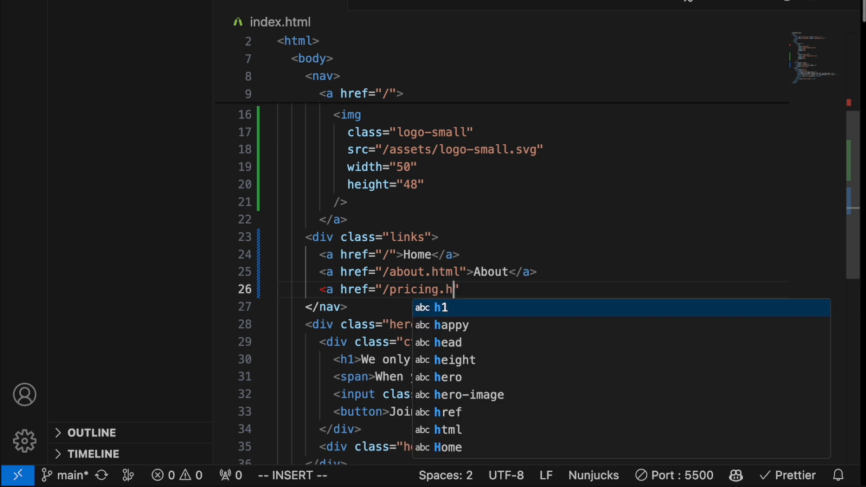
text(html">Pricing</a>)
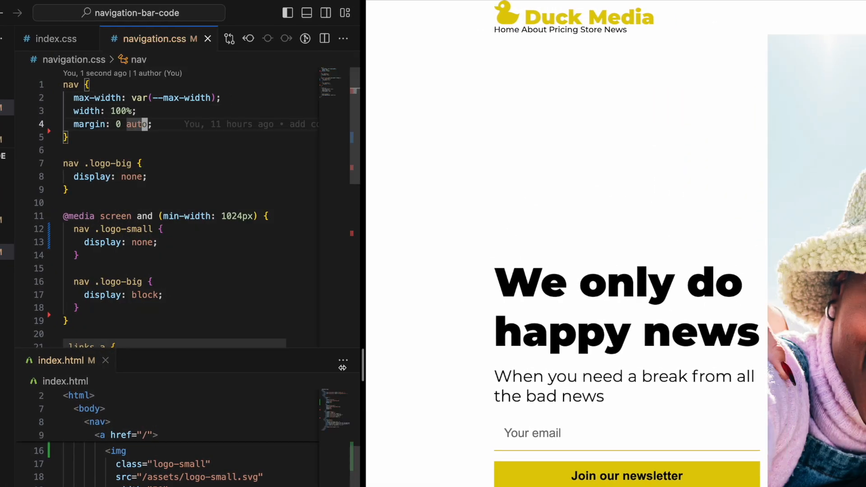
- Set 'height: 100px;' inside the nav rule of navigation.css
text(h)
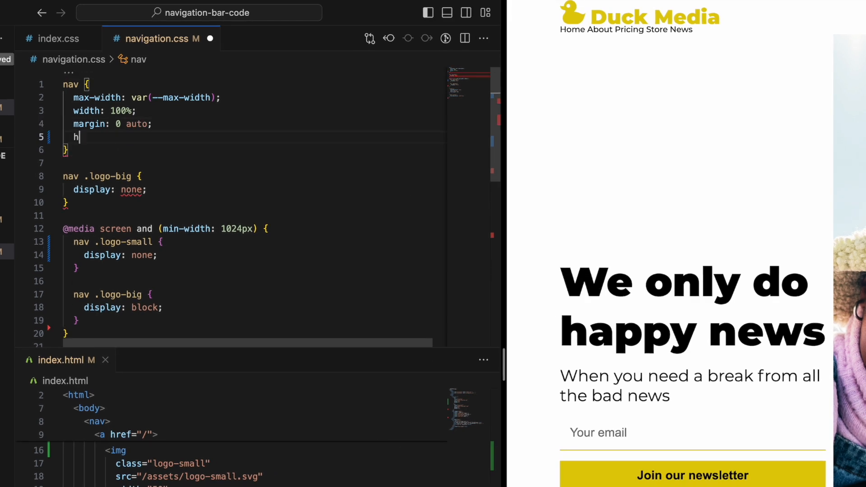
text(height: 100px;)
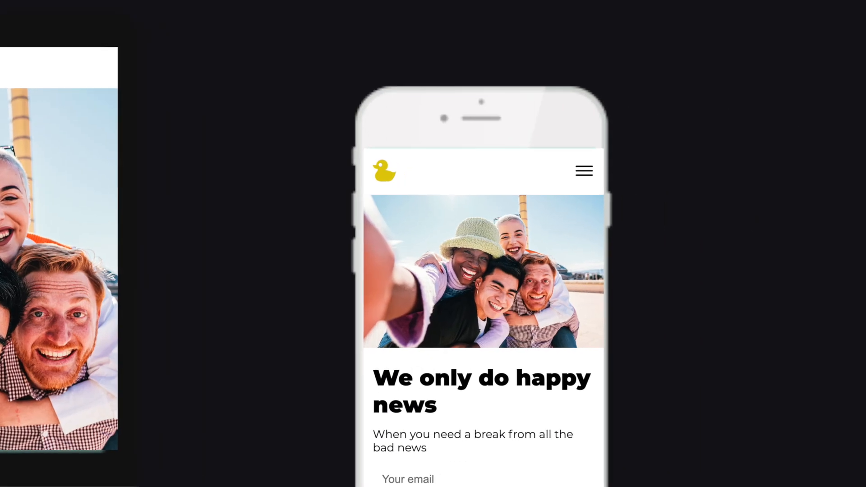
- Make nav a padded flex row with space-between and add a mobile-menu checkbox toggle
click(584, 171)
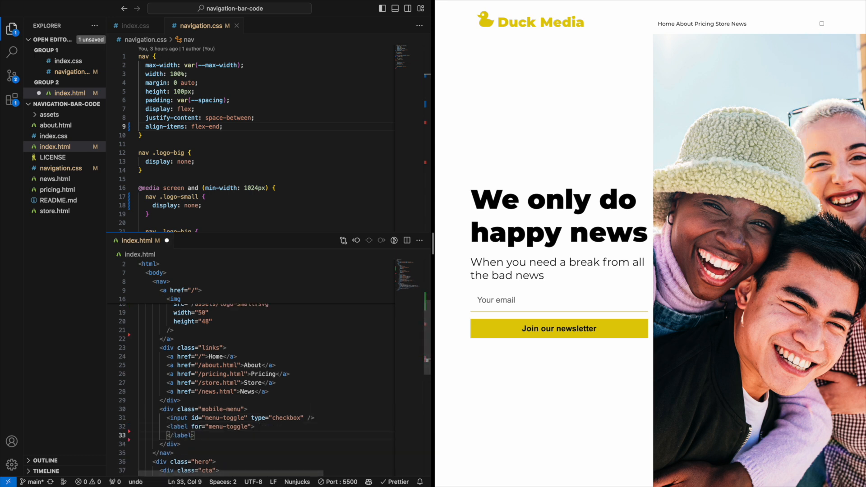
- Style .menu-links as large bold black links and start a.active:after with background-image
text(display: flex;)
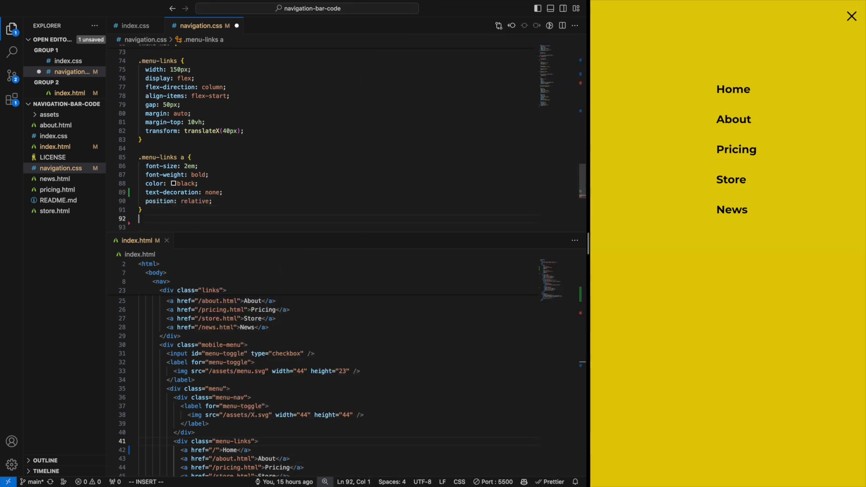
text(background-image:)
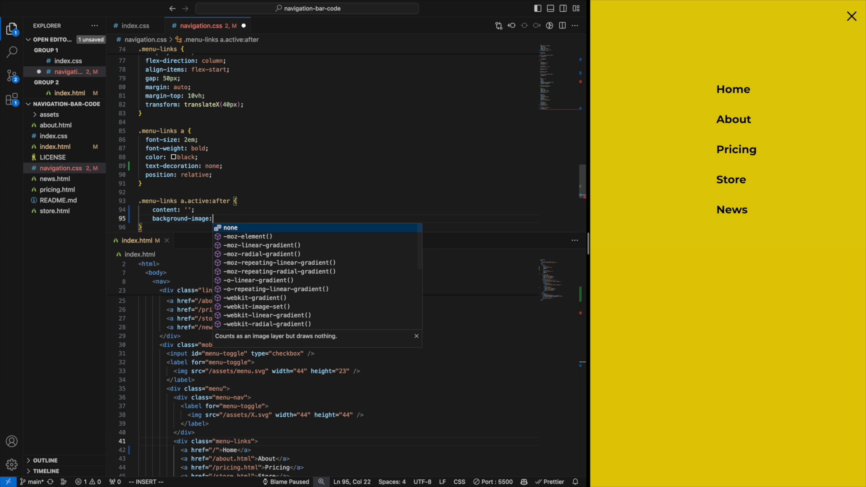